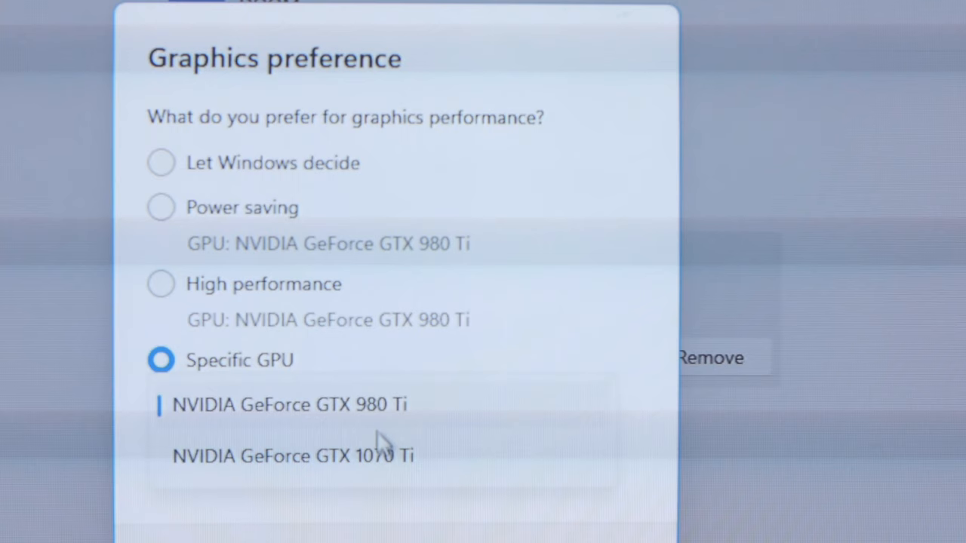
- Choose an NVIDIA card under the Specific GPU preference, then scroll the Twitter thread showing it
click(293, 456)
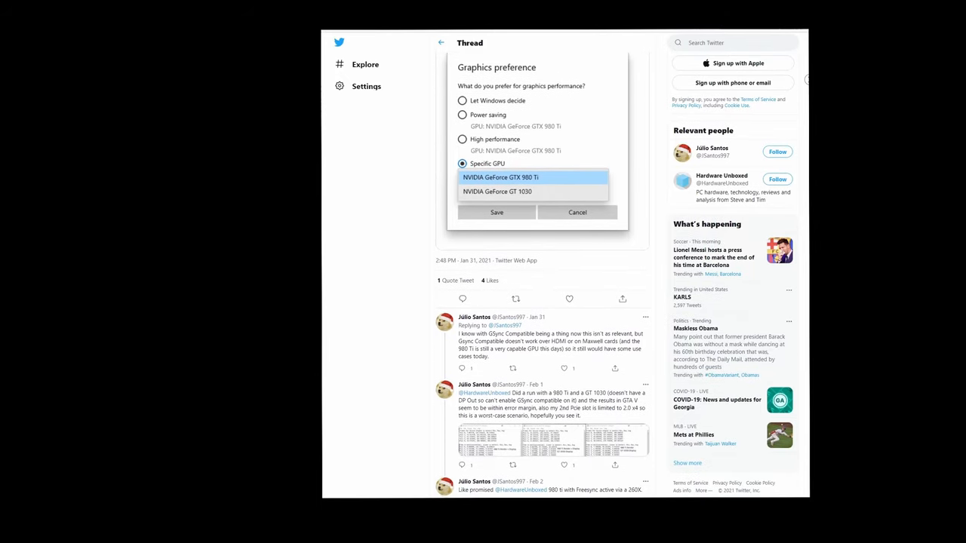
scroll(down, 3)
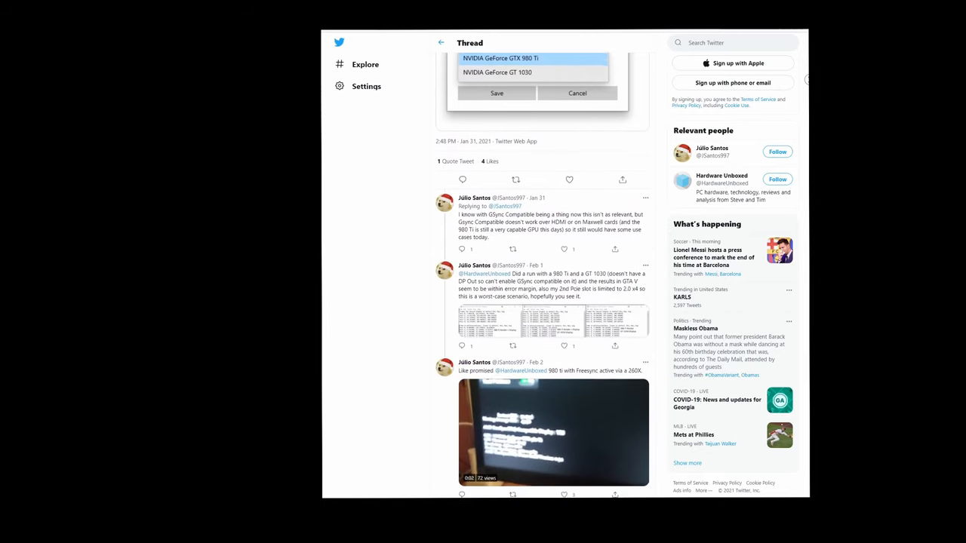